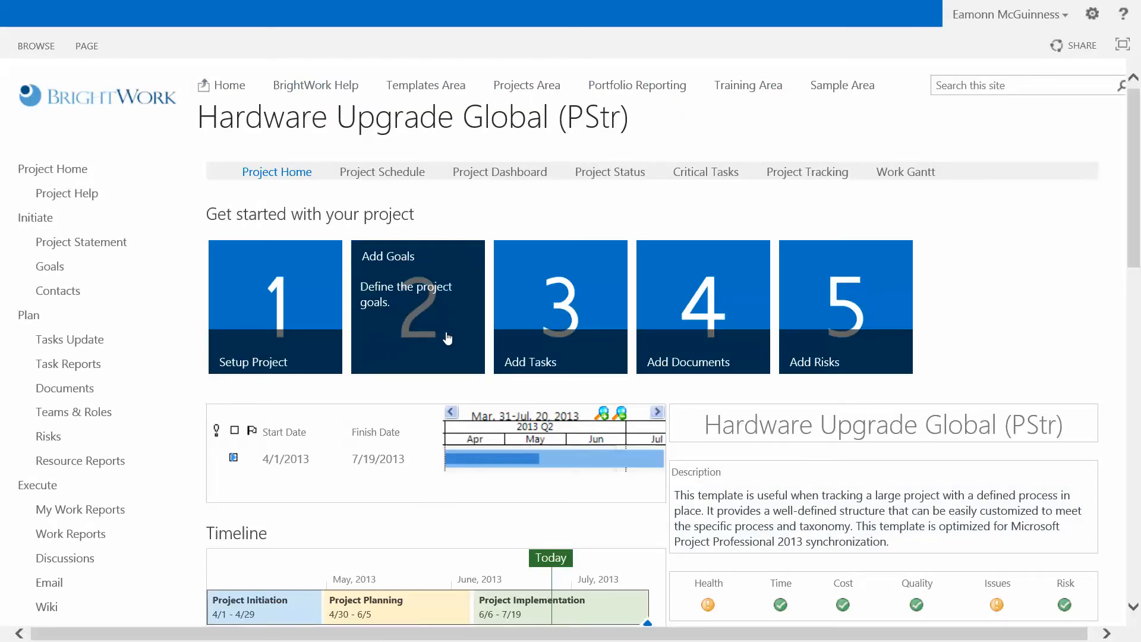
Review the project's critical tasks, then return to the project dashboard
scroll(down, 3)
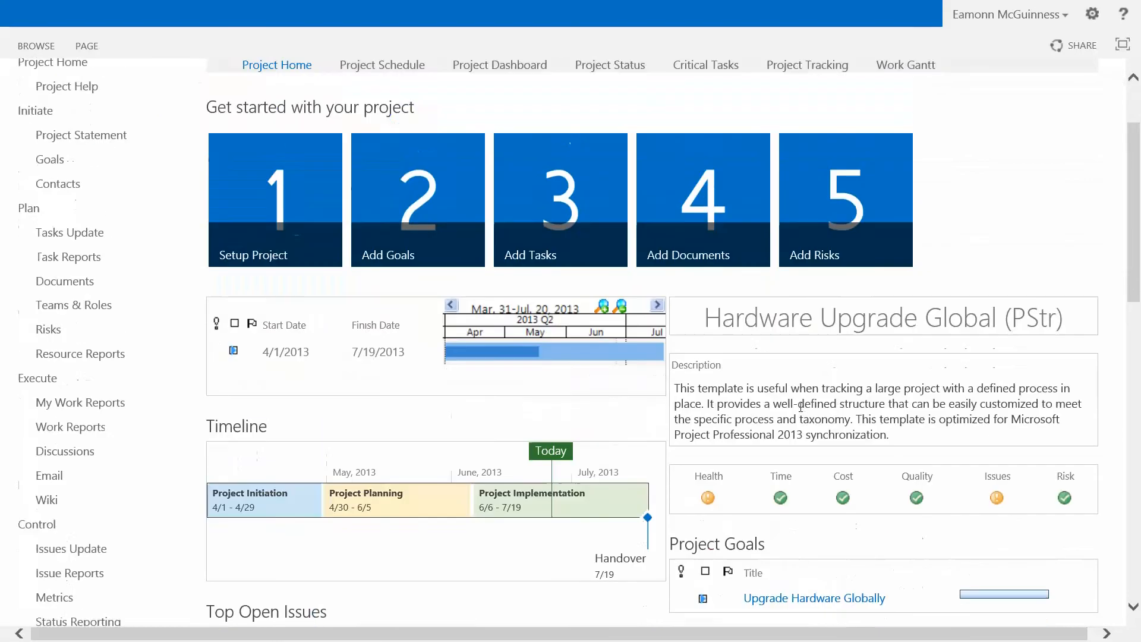
scroll(down, 3)
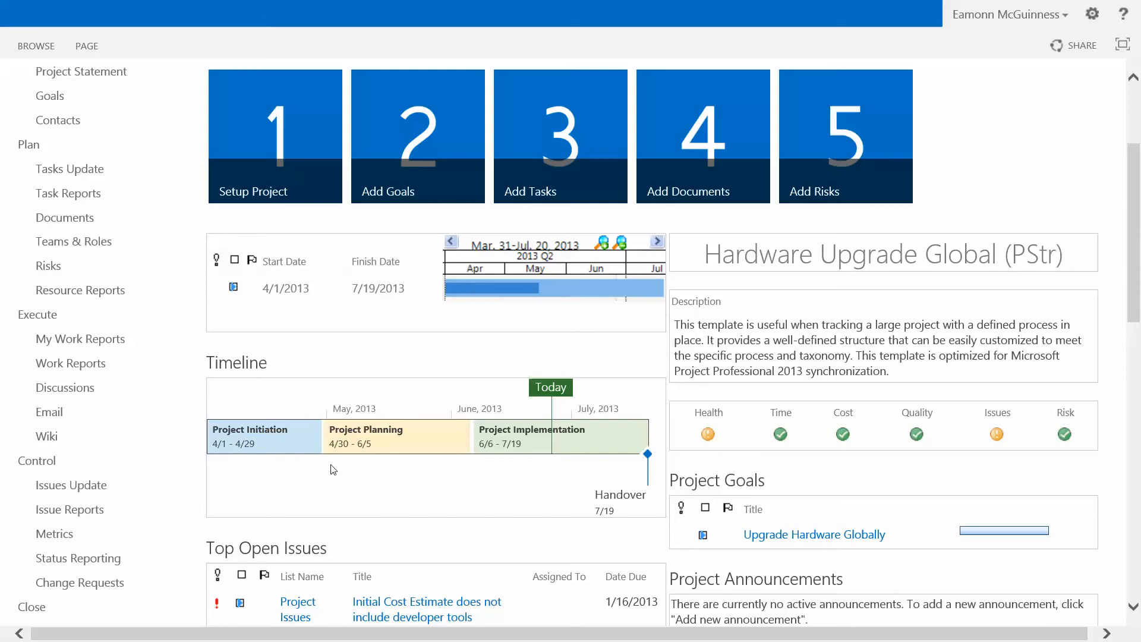
scroll(down, 3)
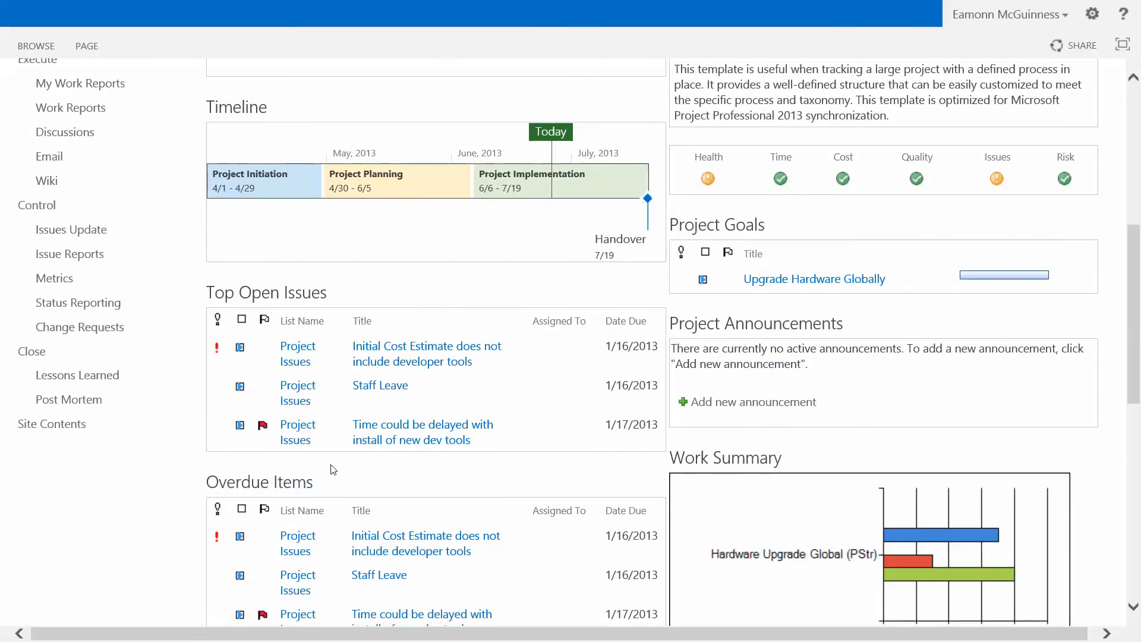
scroll(down, 3)
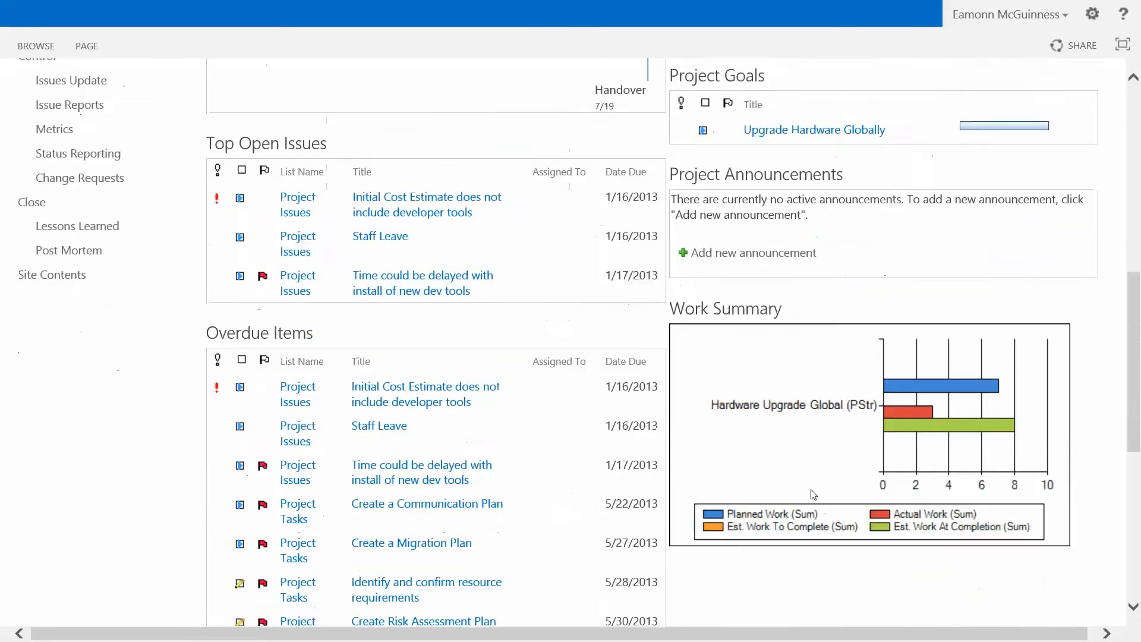
scroll(down, 3)
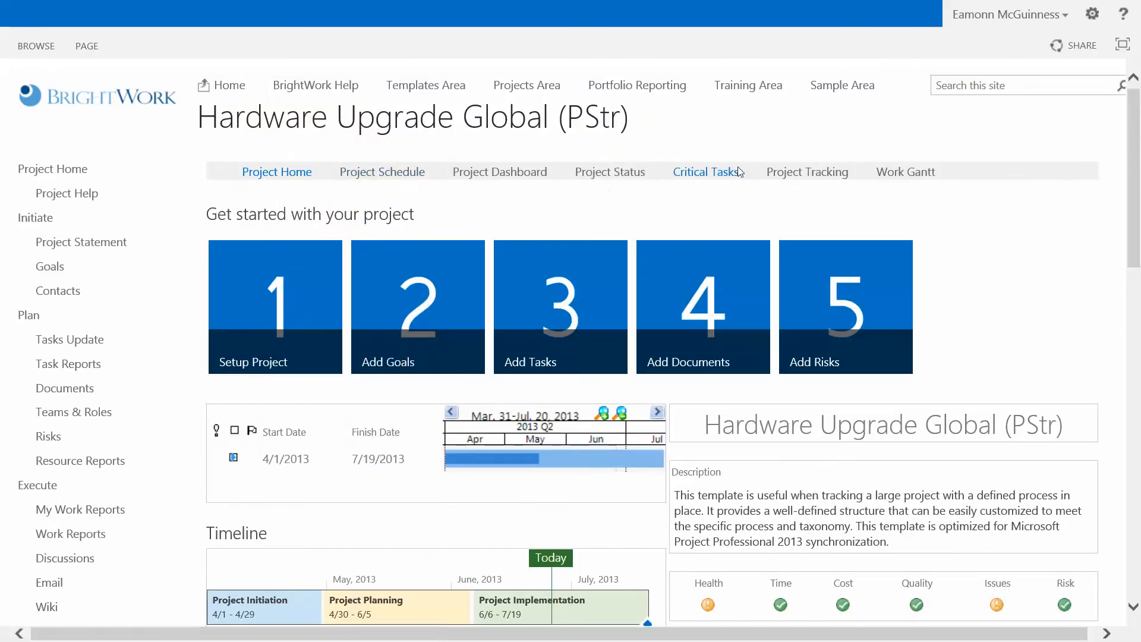
click(702, 172)
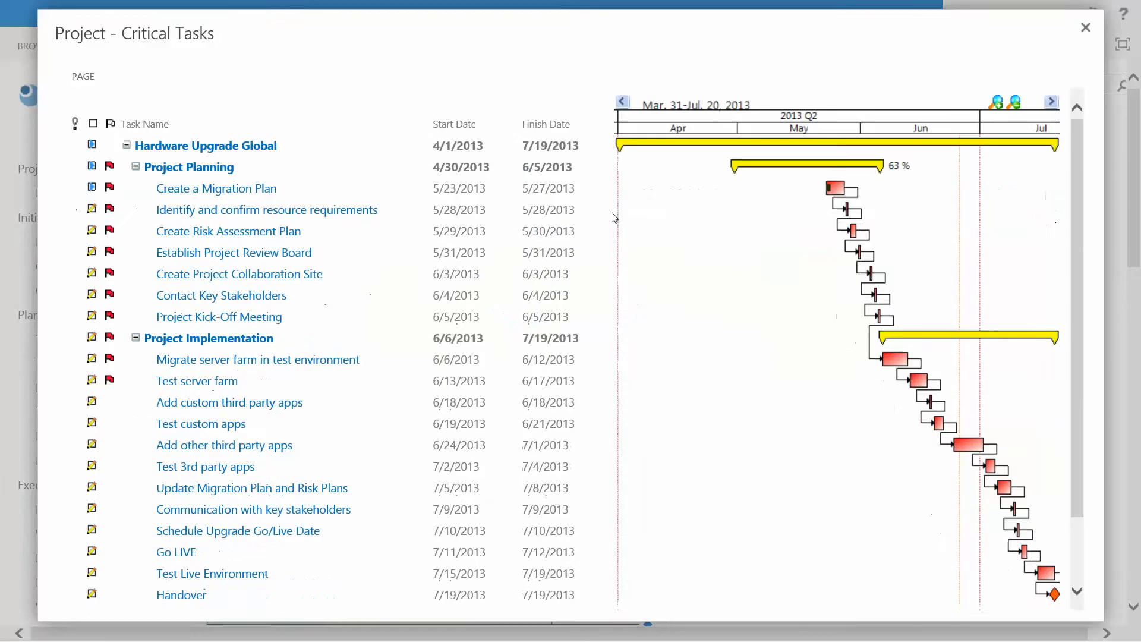
mouse_move(851, 70)
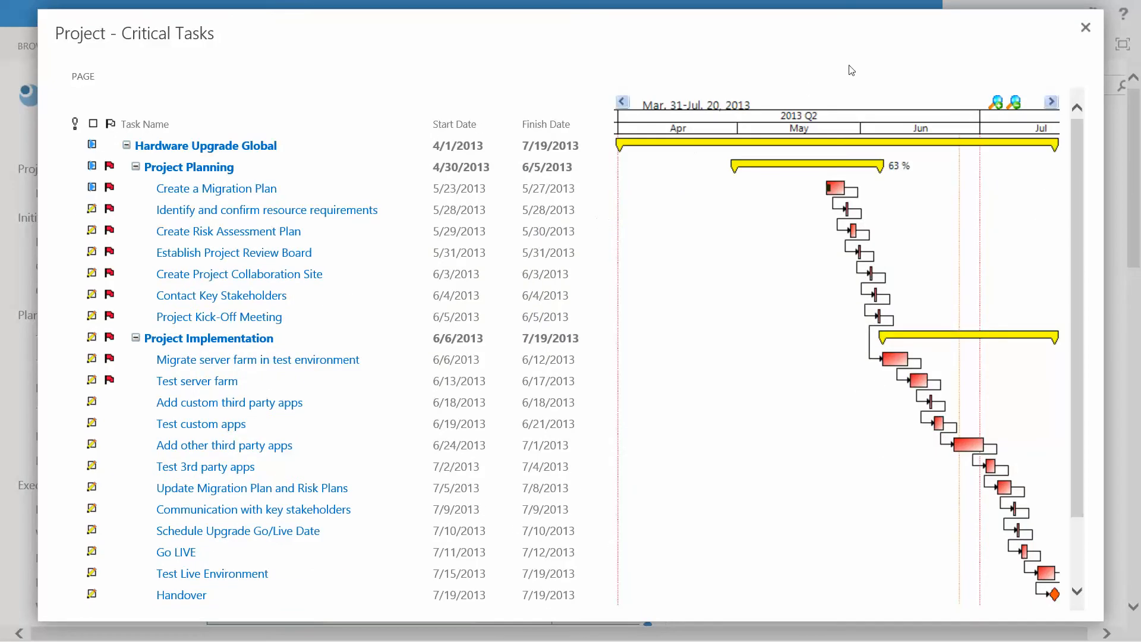
mouse_move(1085, 28)
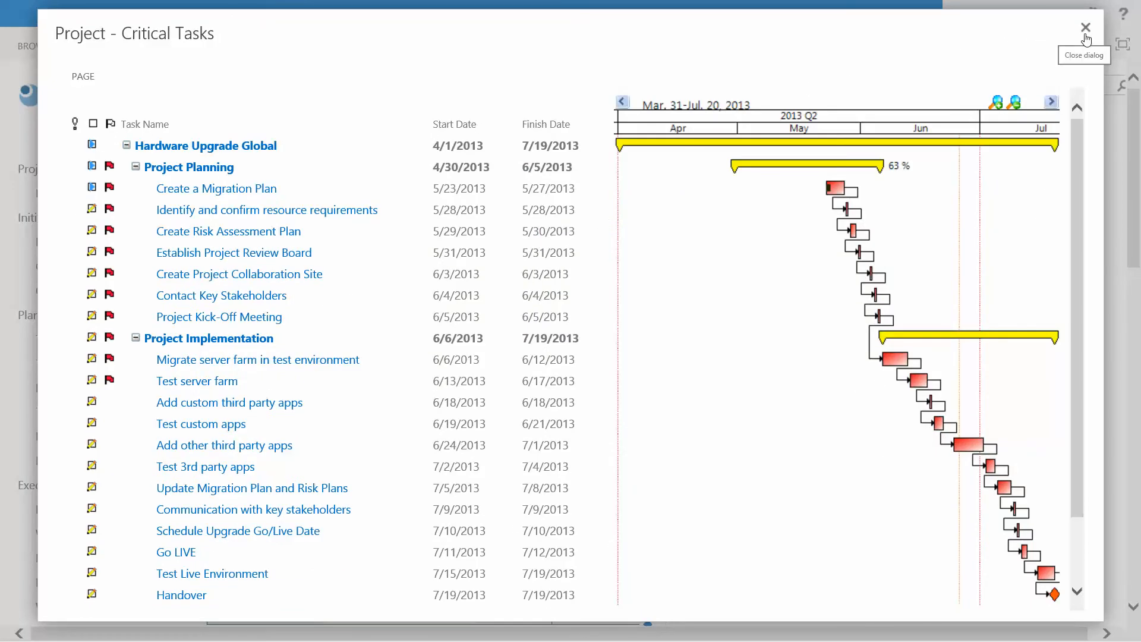
click(1086, 27)
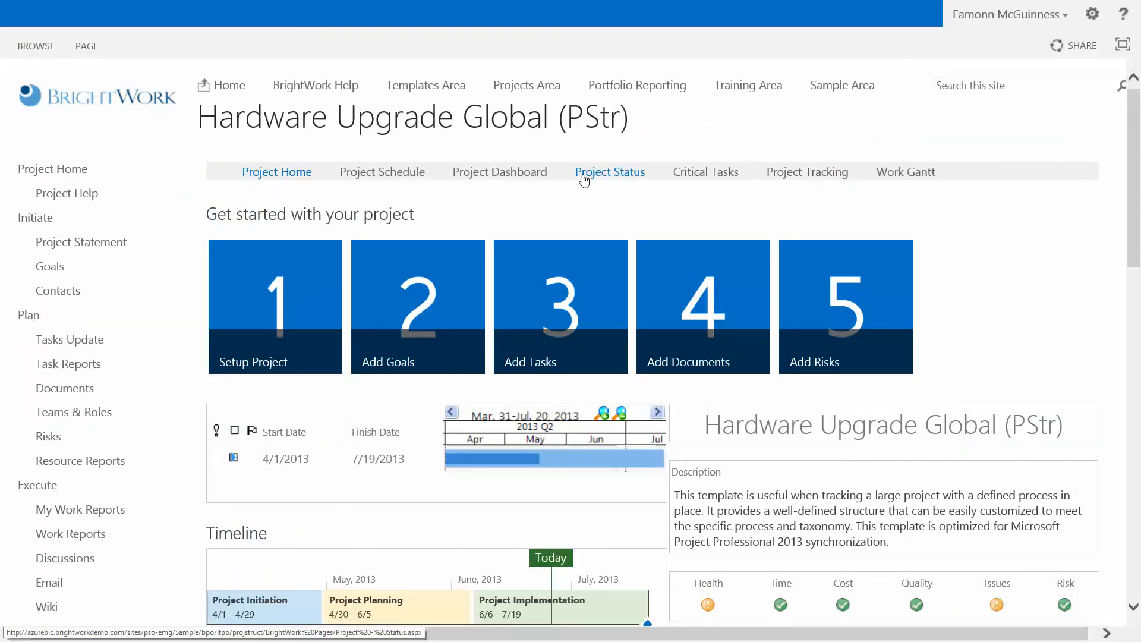
click(500, 171)
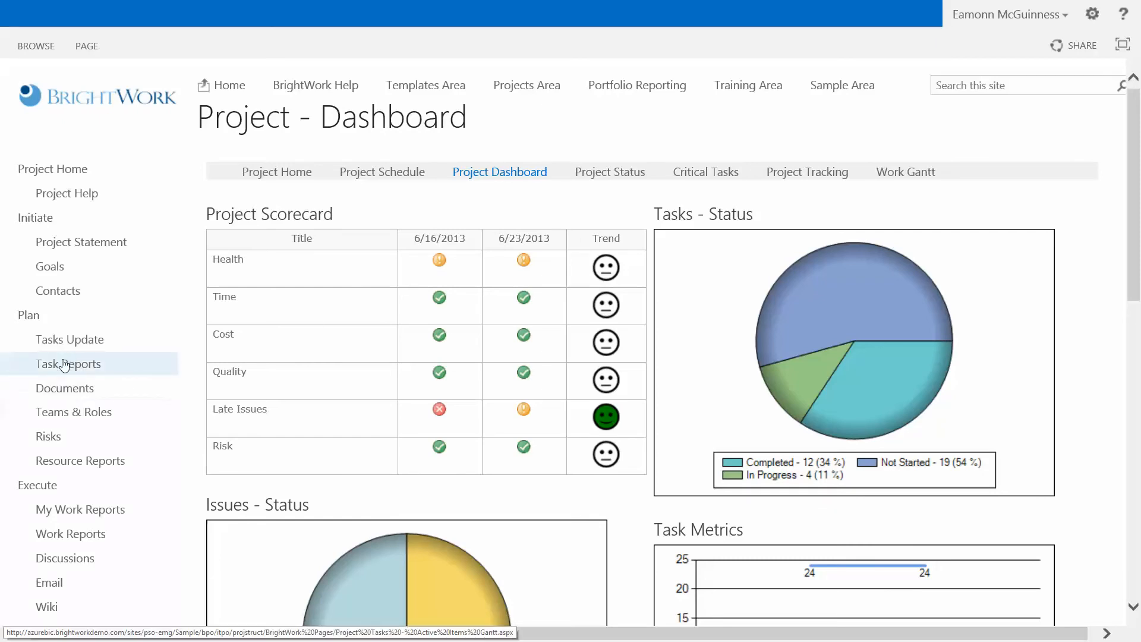
View the active tasks Gantt report, then go to the Project Status Reports list under Control
click(68, 363)
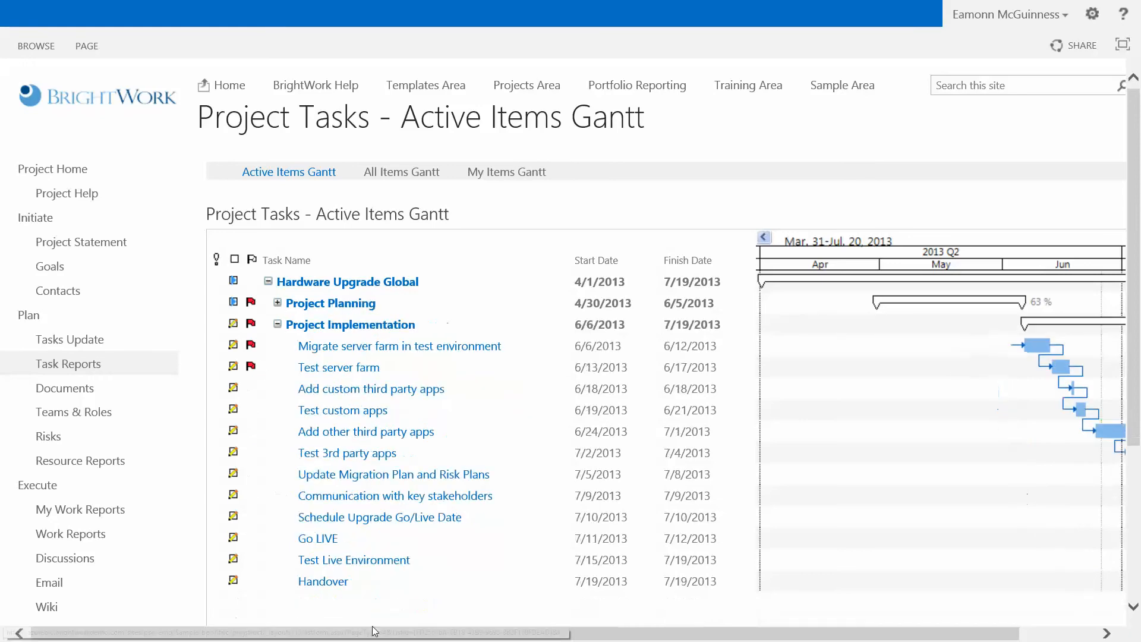
scroll(right, 3)
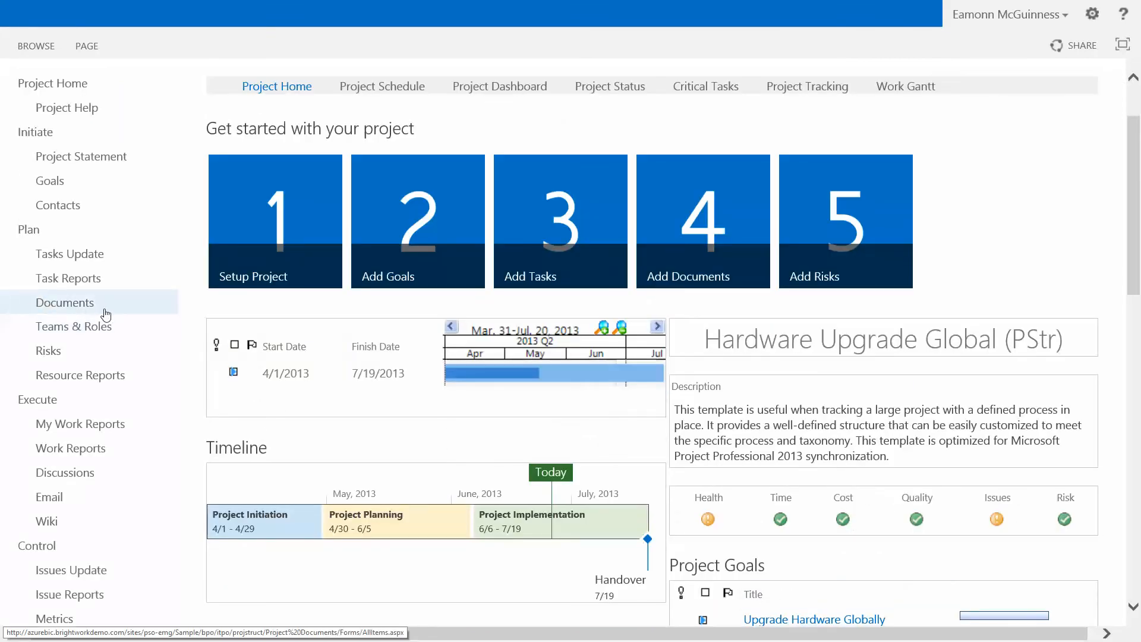
scroll(down, 3)
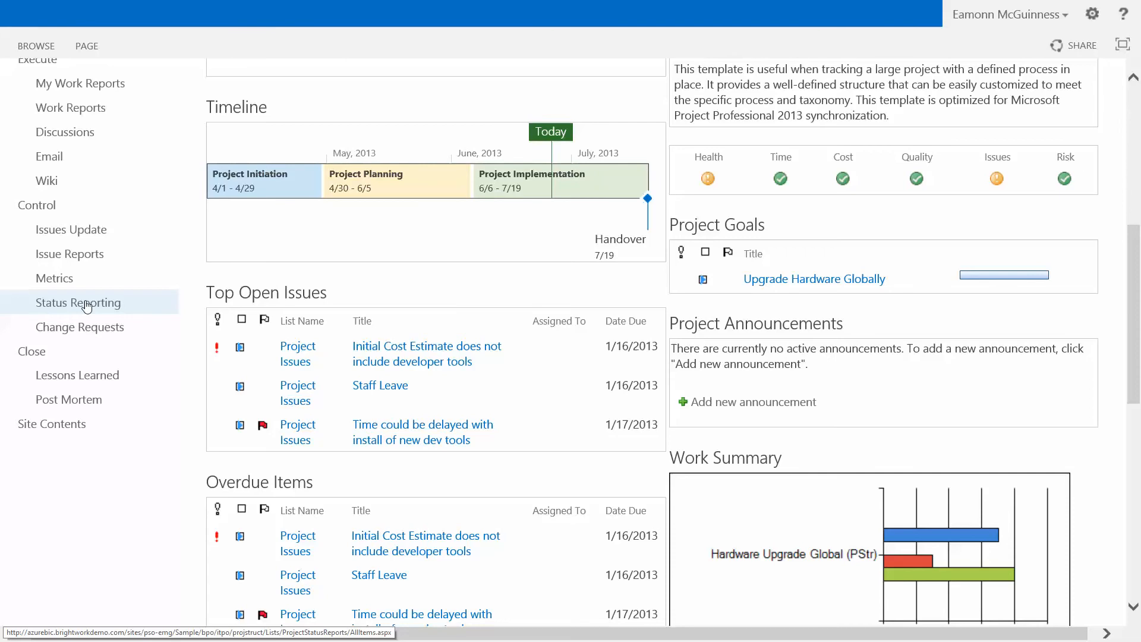
click(77, 303)
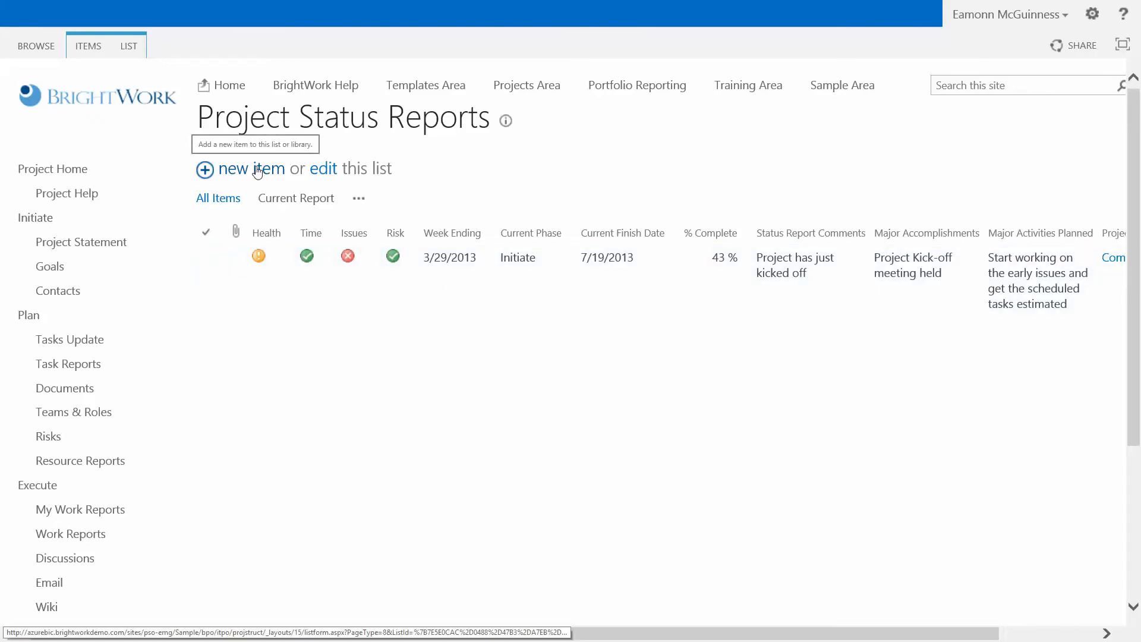
Start a new project status report with Current Phase set to Plan
click(232, 167)
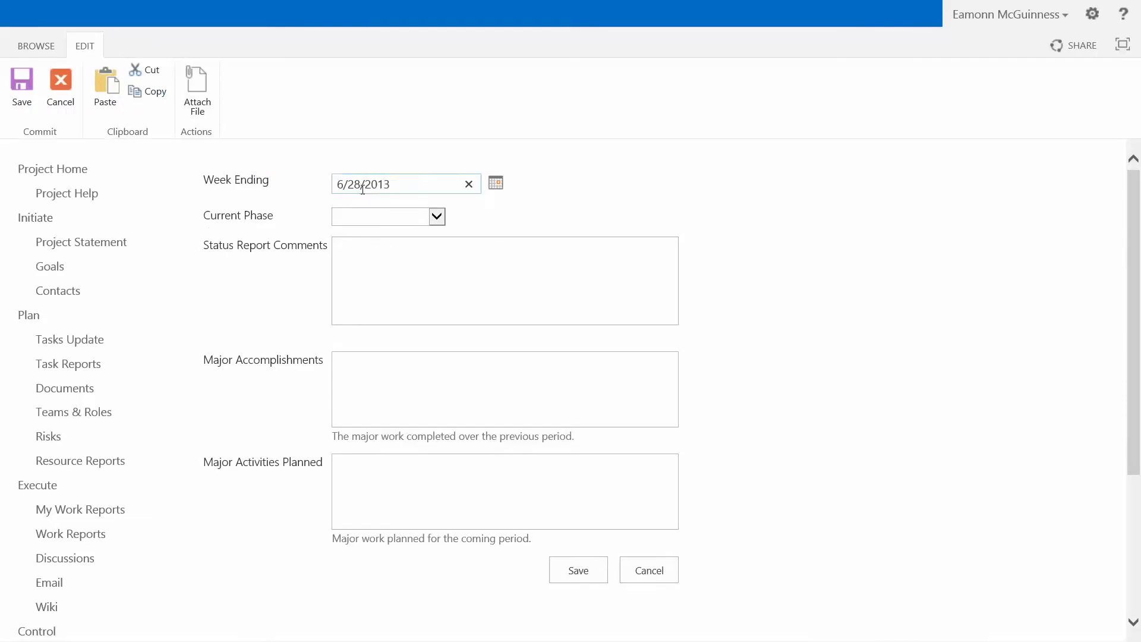
click(378, 216)
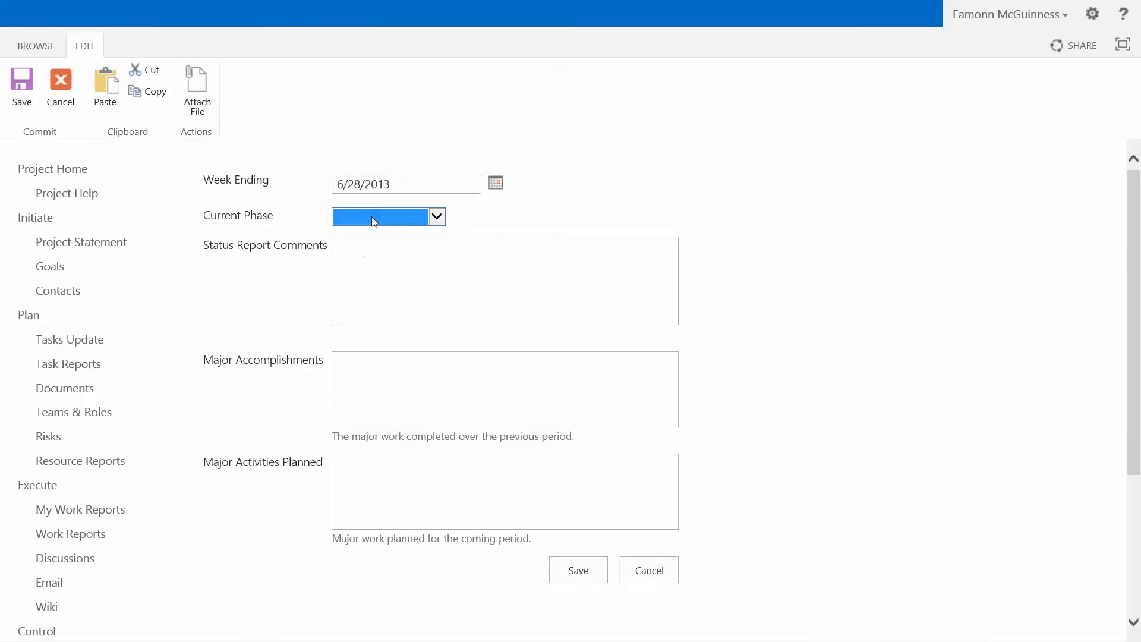
mouse_move(417, 228)
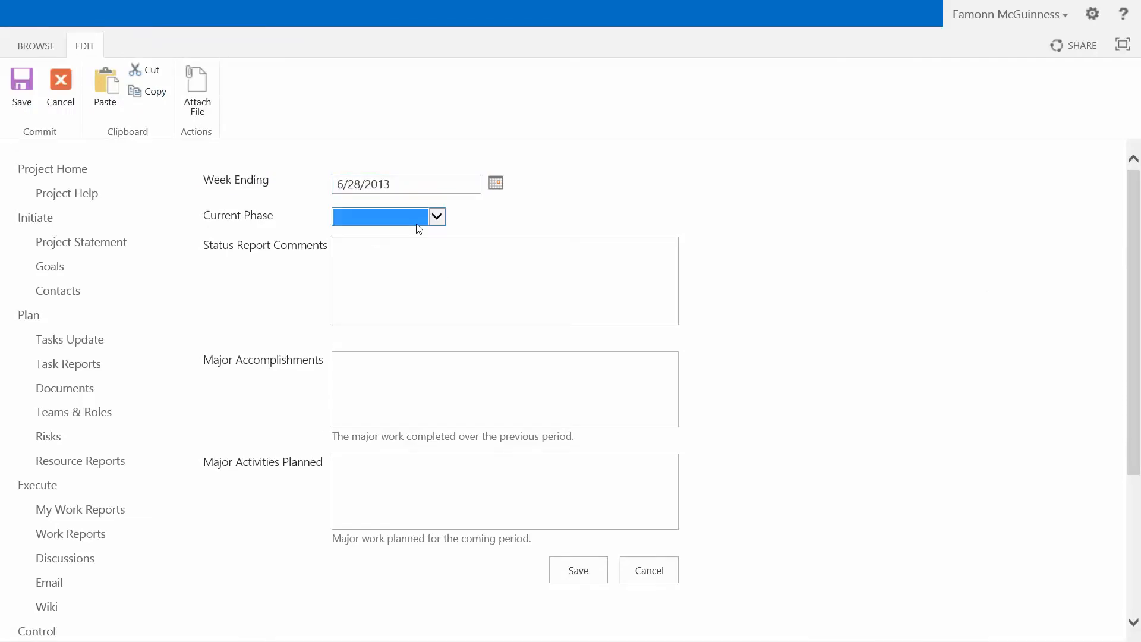
click(380, 217)
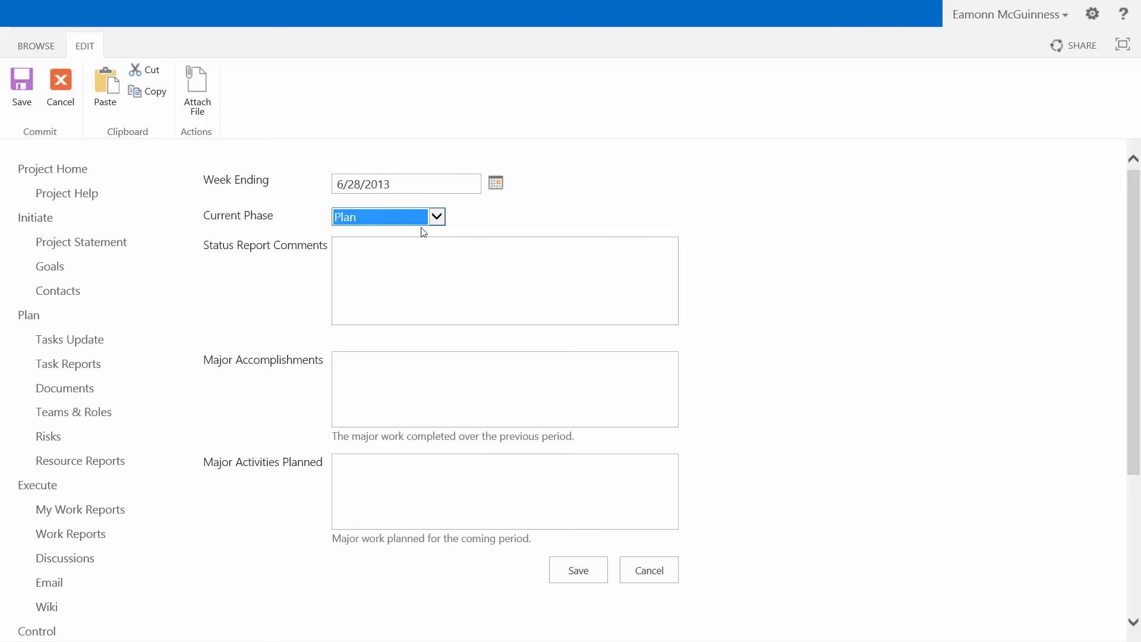
Enter comments 'Doing well ...', accomplishments 'Not so many ...' and planned activities 'Very few ...'
click(504, 281)
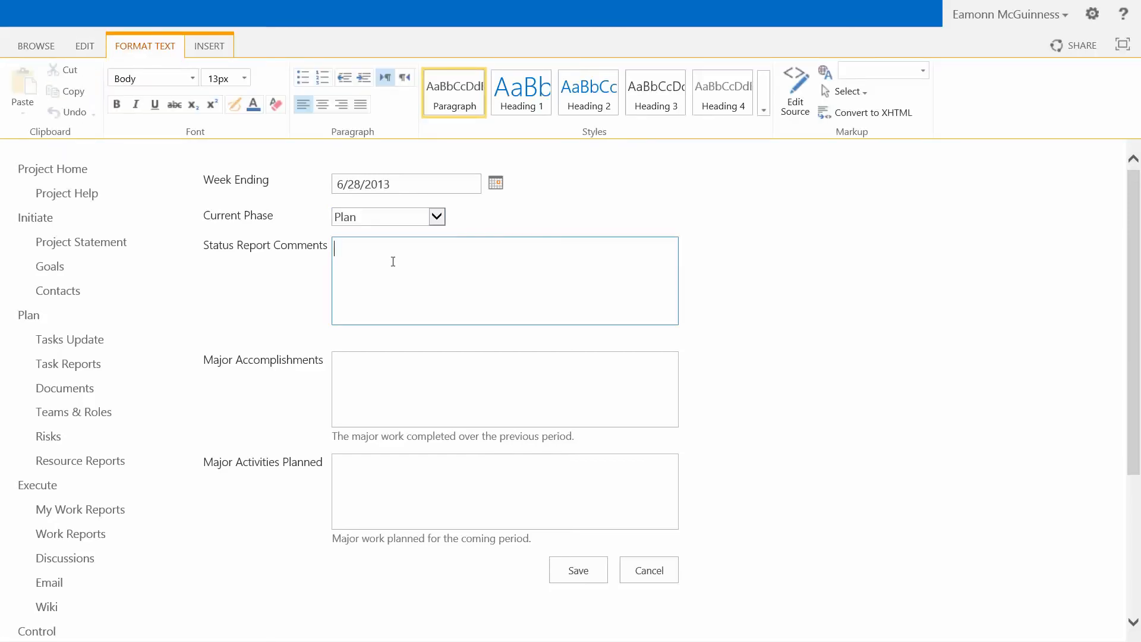
text(Doing w)
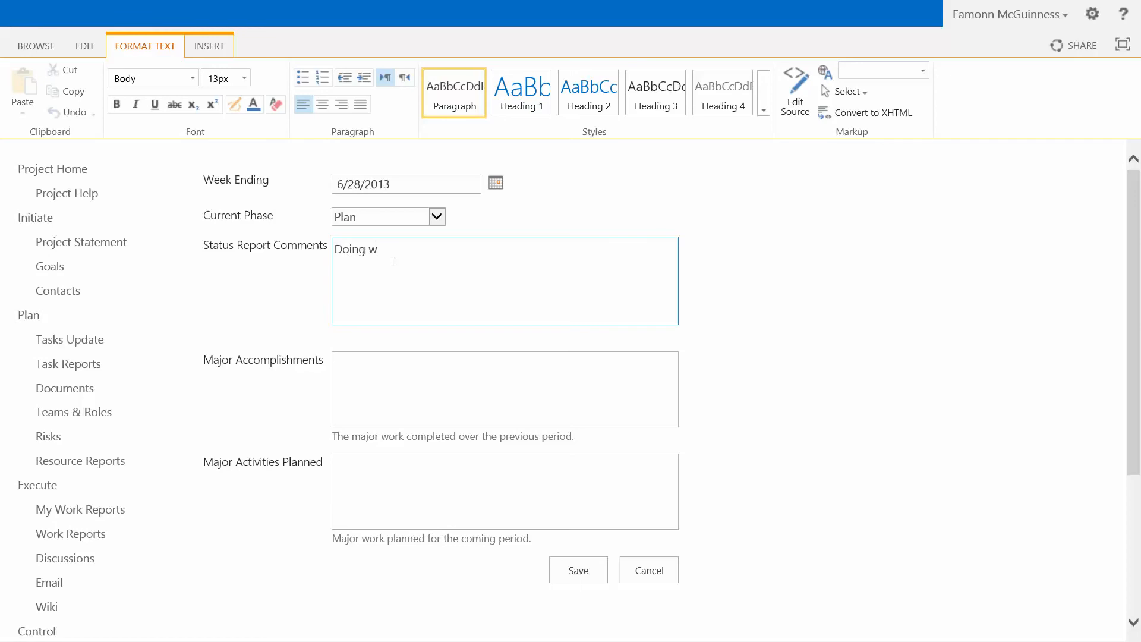
text(ell ...)
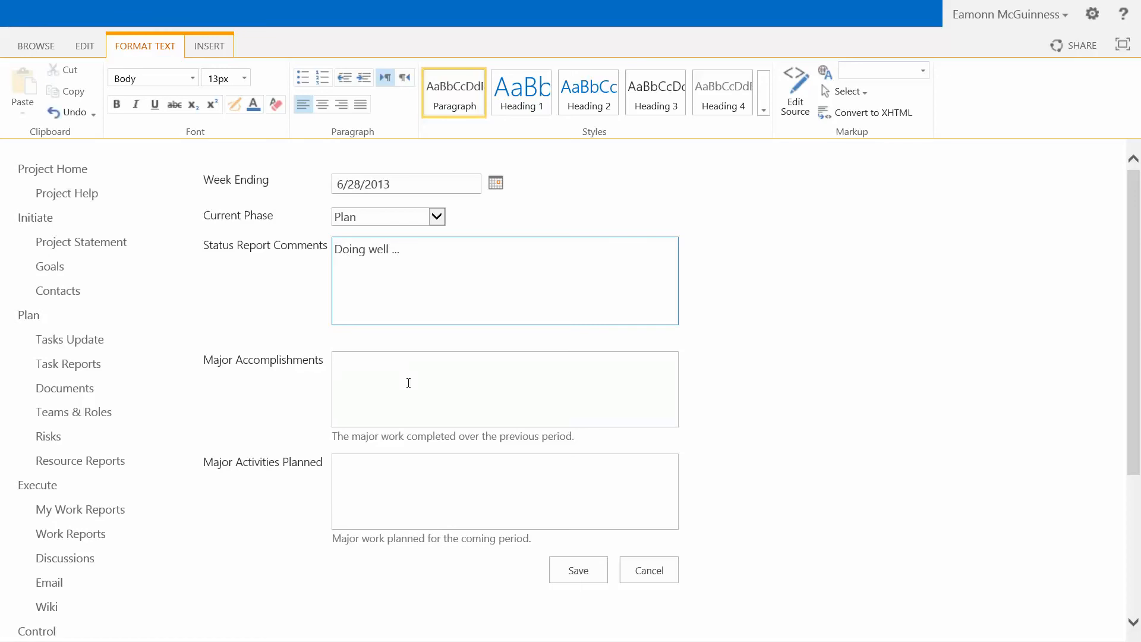
text(Ni)
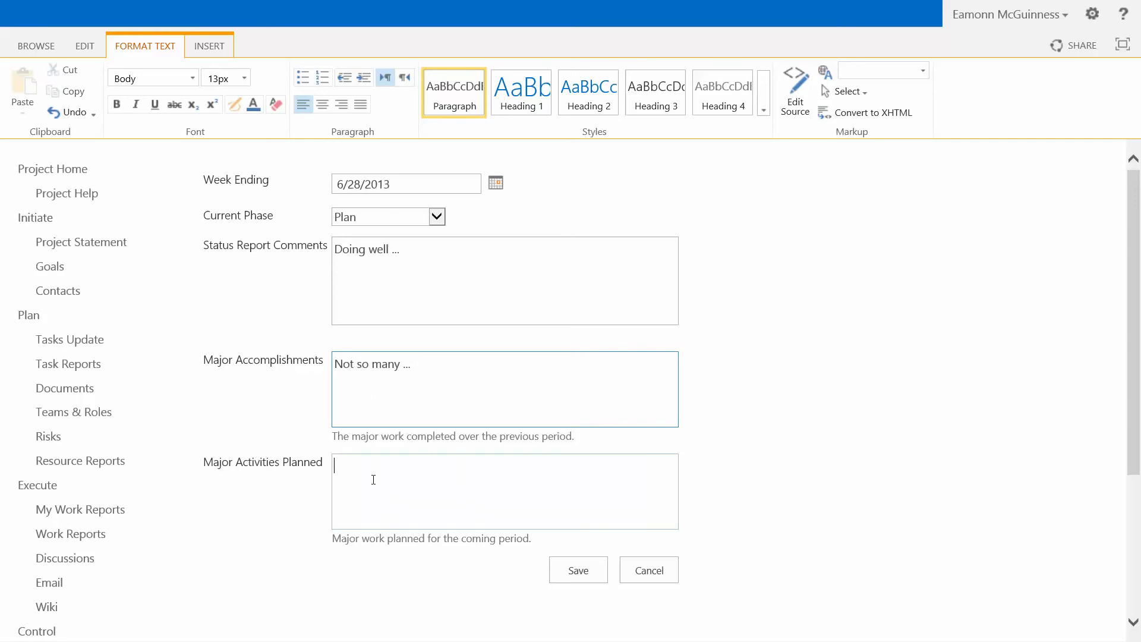
text(VEry few ...)
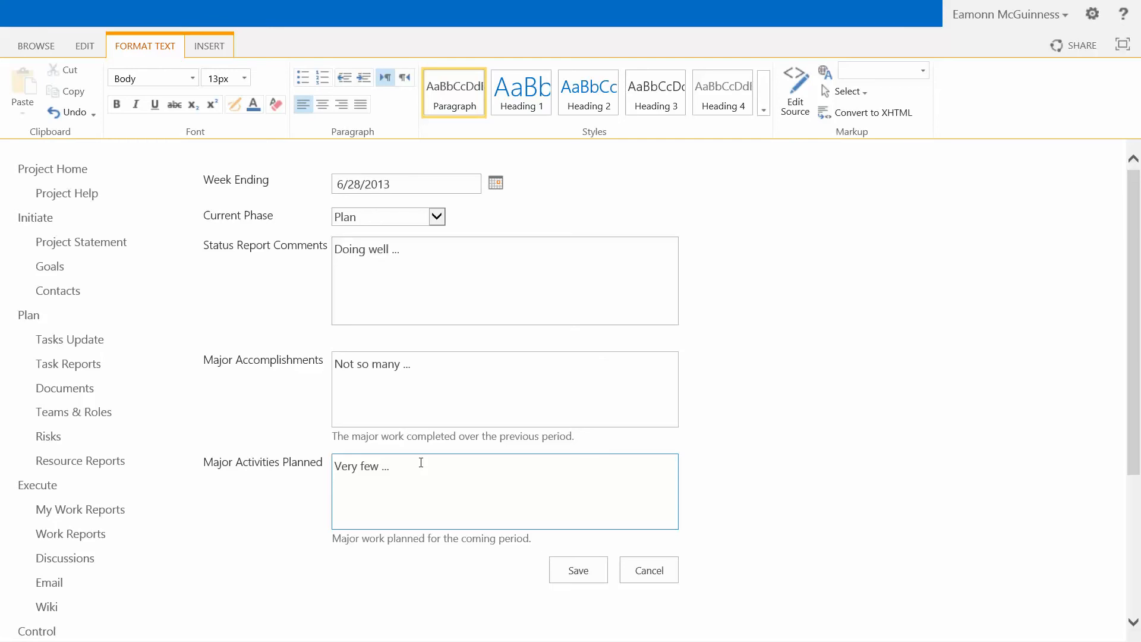
click(337, 466)
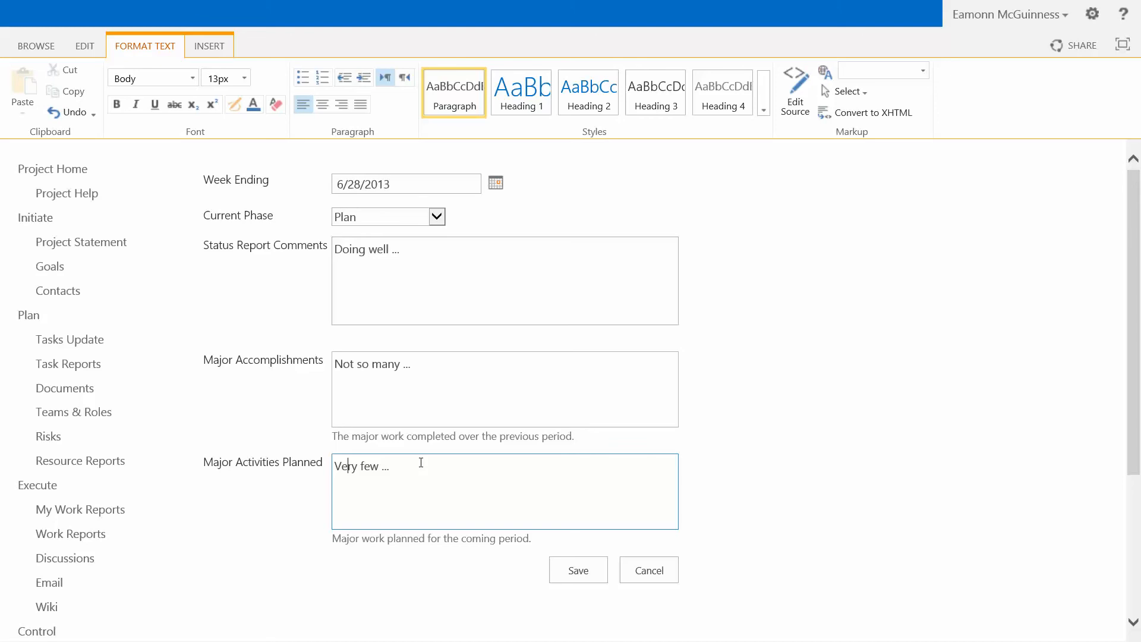
click(578, 569)
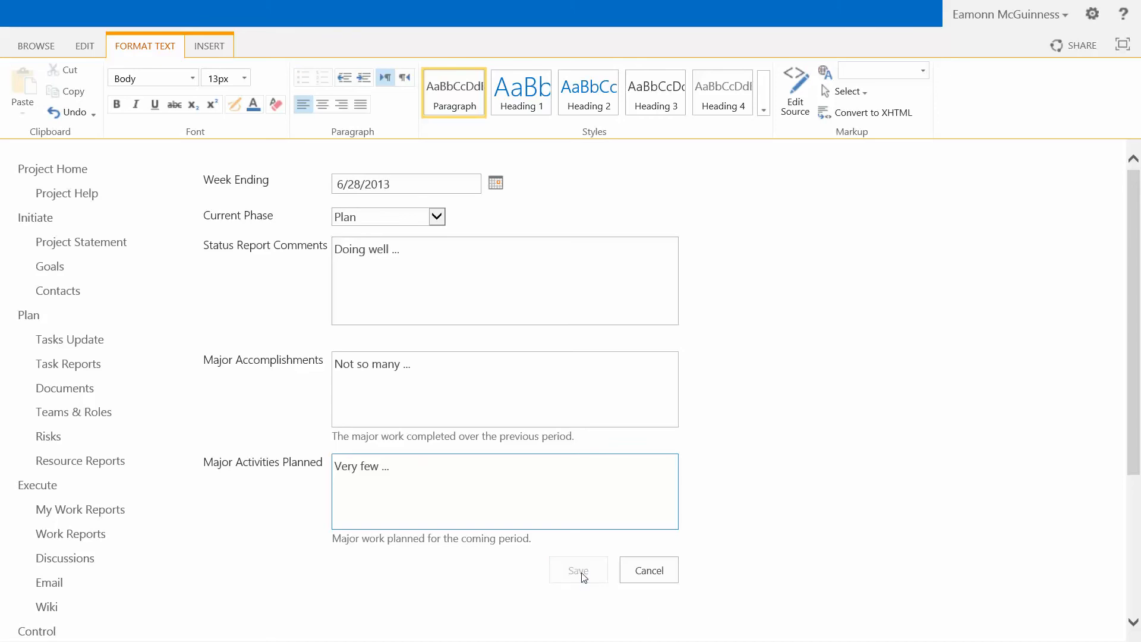
Save the report so the Plan-phase 6/28/2013 row appears in the Project Status Reports list
click(578, 569)
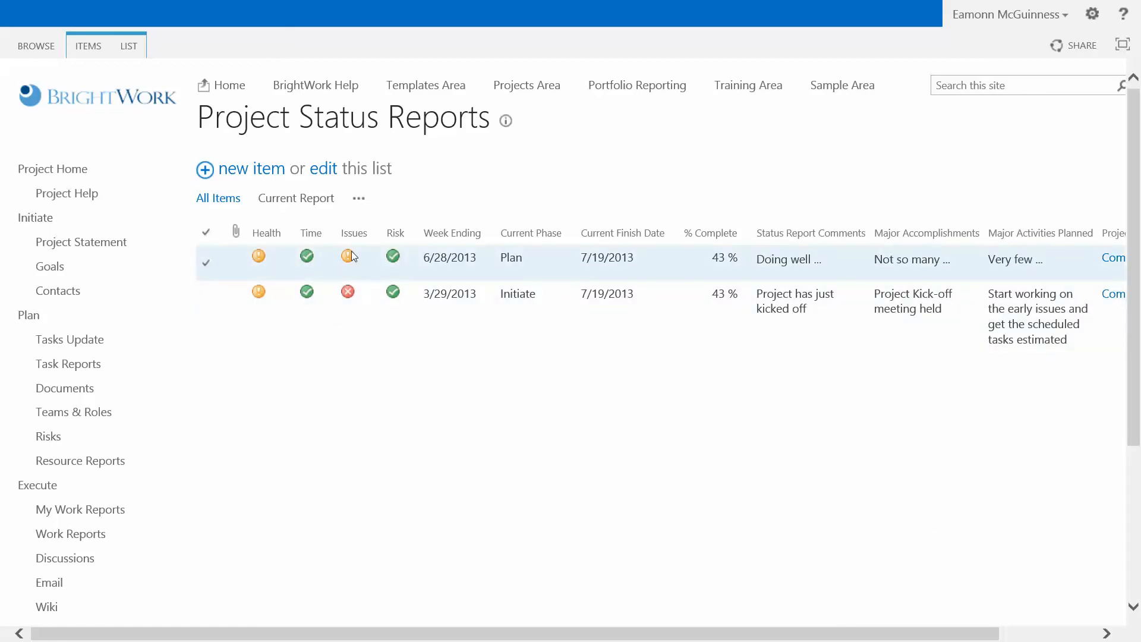
mouse_move(351, 262)
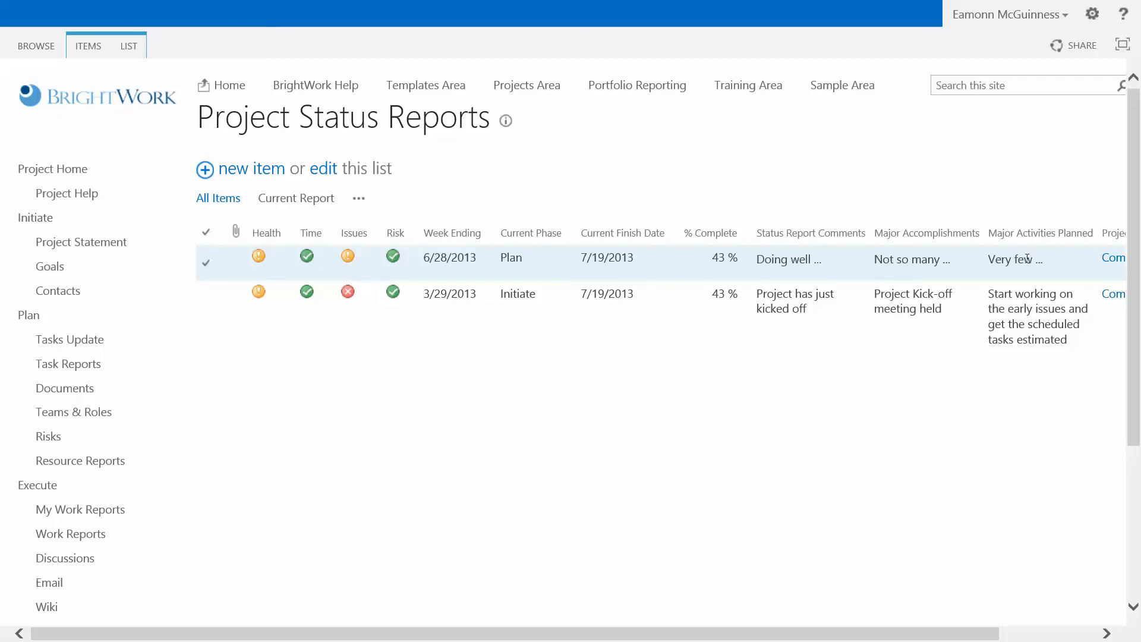
scroll(right, 3)
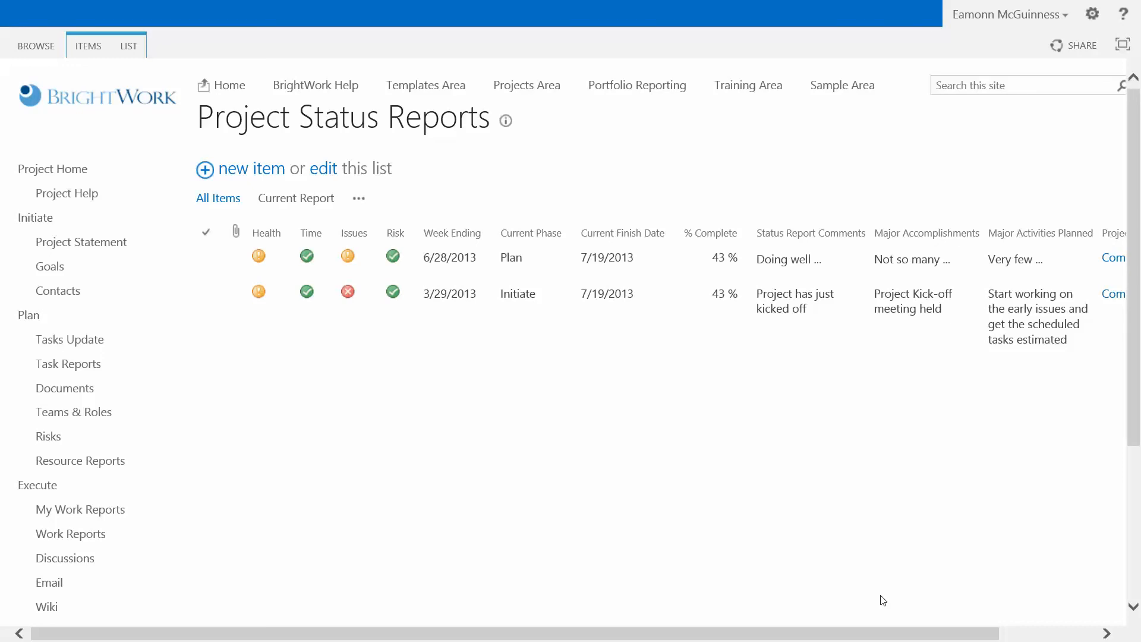
mouse_move(948, 594)
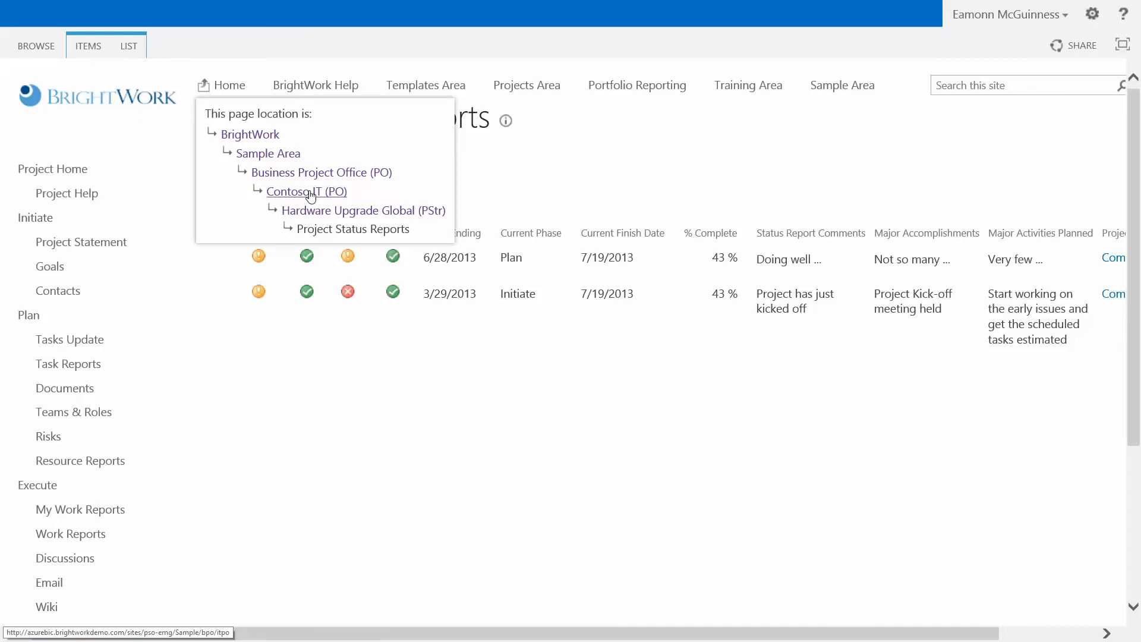
mouse_move(309, 196)
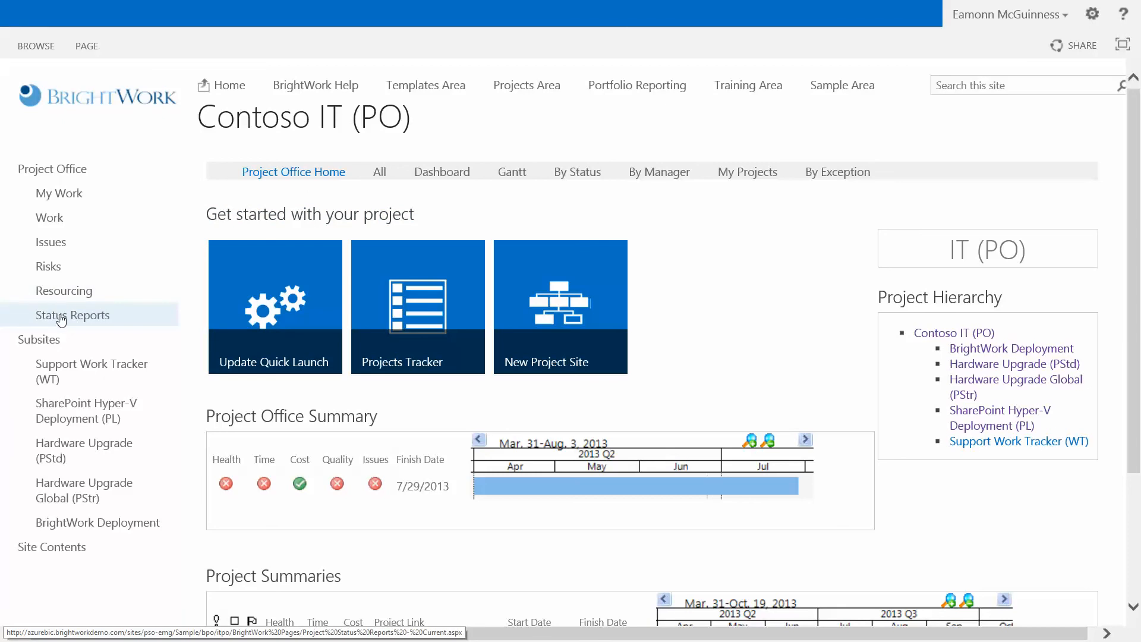
View the Contoso IT office status reports rollup, then return to the Hardware Upgrade Global (PStr) project home
click(71, 314)
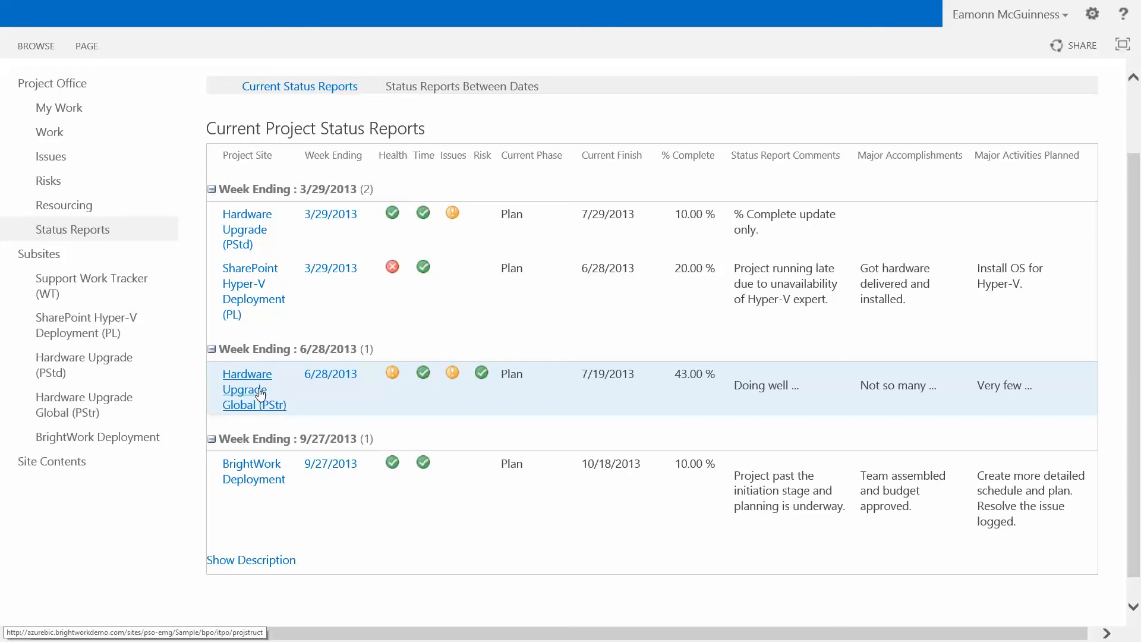
mouse_move(453, 373)
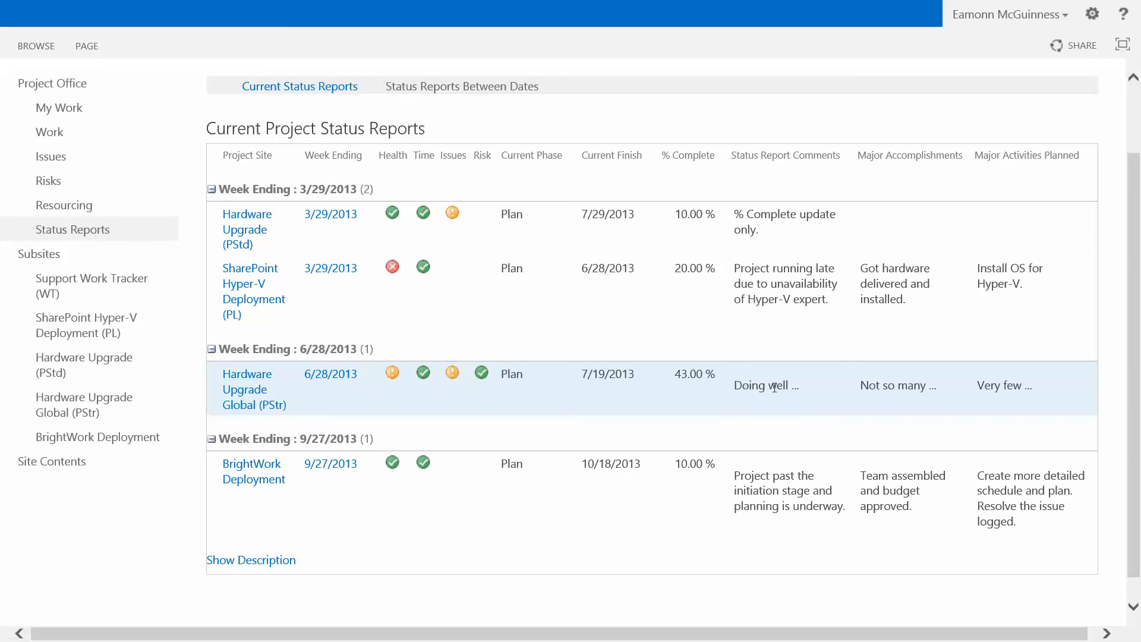
mouse_move(832, 377)
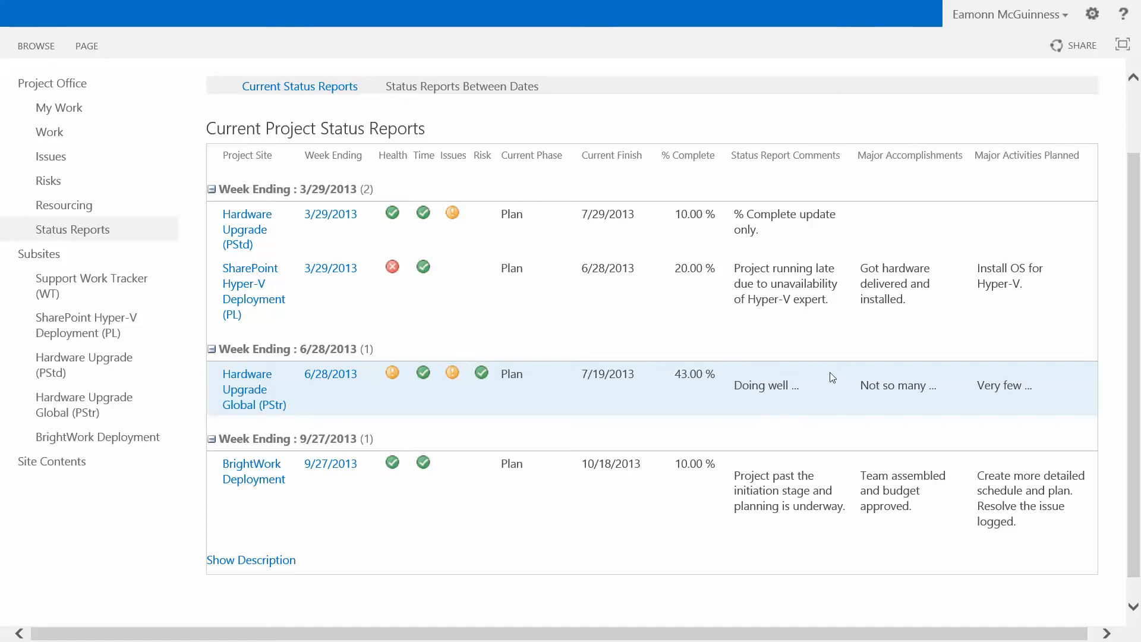
mouse_move(317, 403)
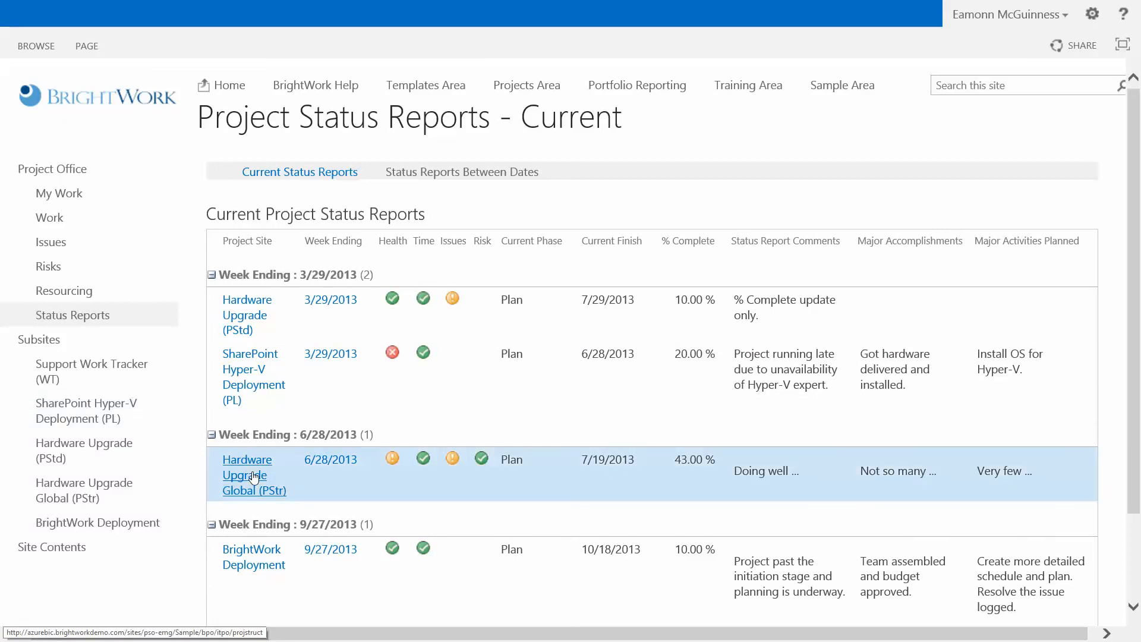
click(246, 475)
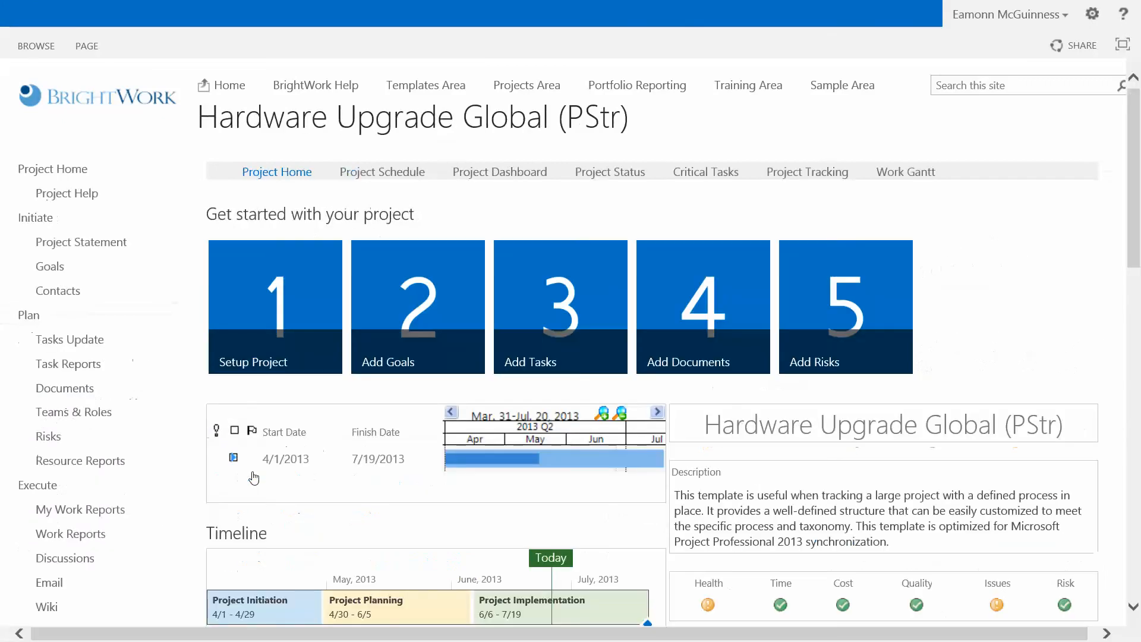